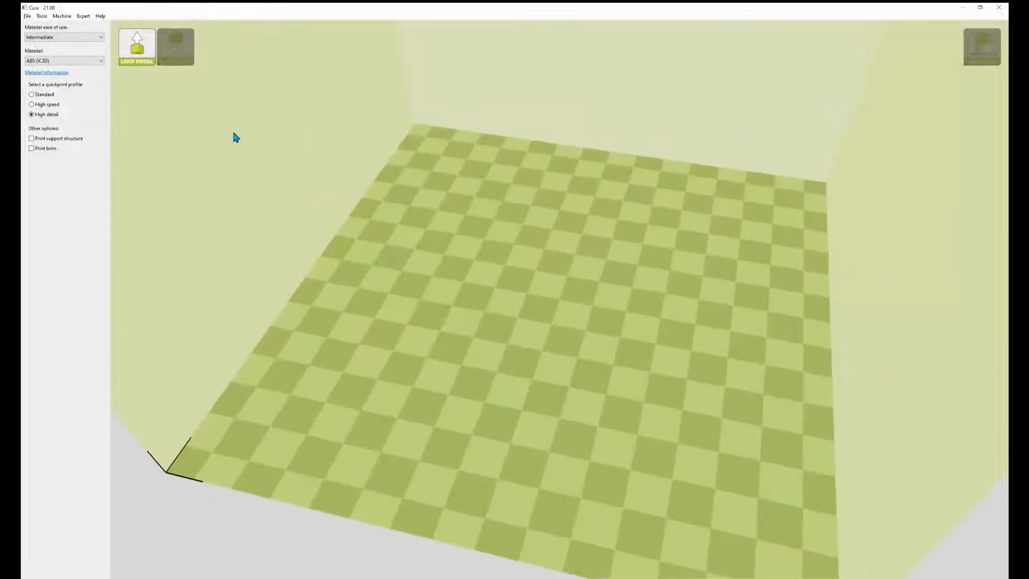
- Open the big-hero-6-3d-print-stl folder in Downloads from the Load Model dialog
click(137, 46)
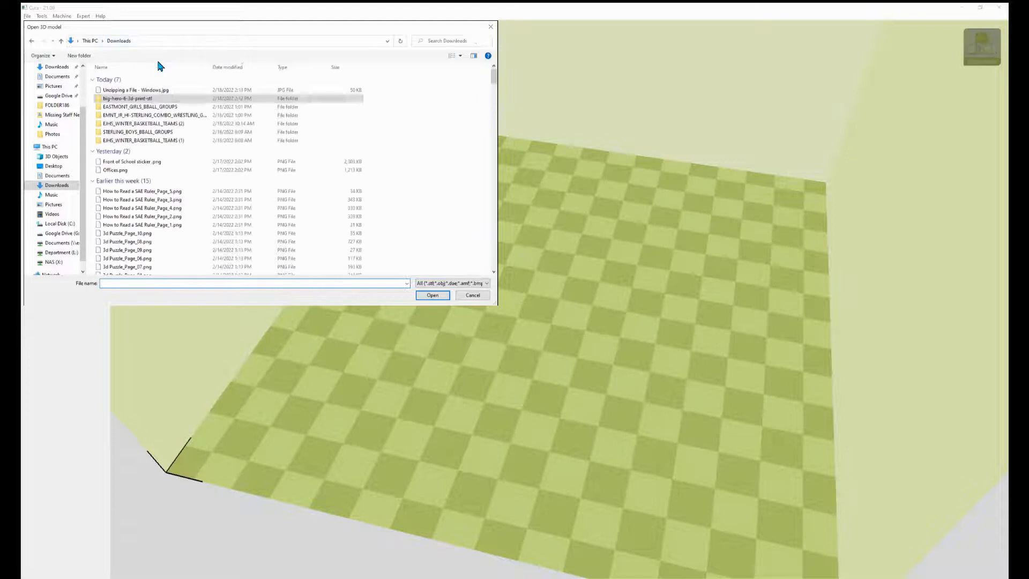
mouse_move(185, 160)
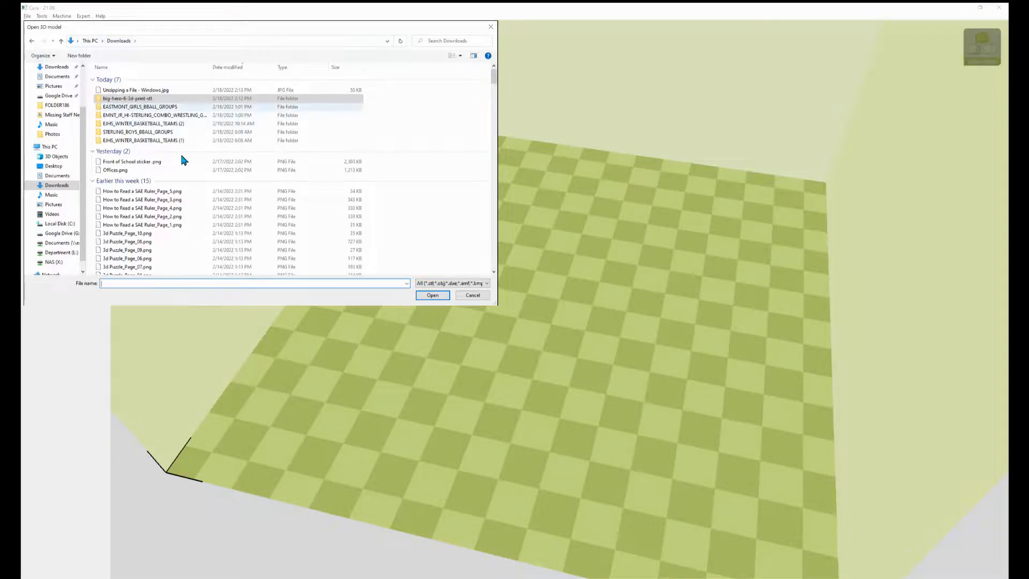
mouse_move(202, 159)
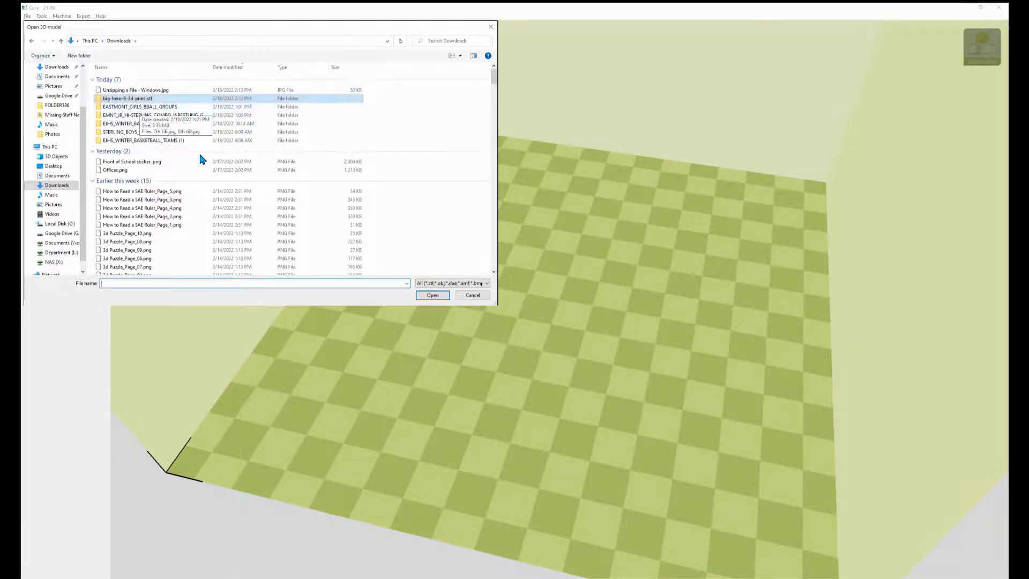
double_click(128, 98)
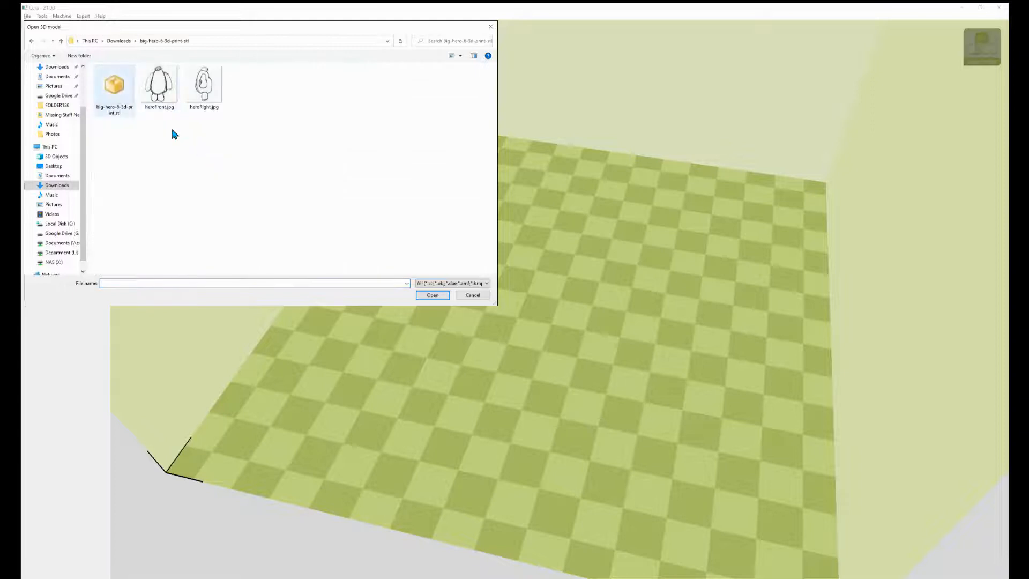
mouse_move(115, 85)
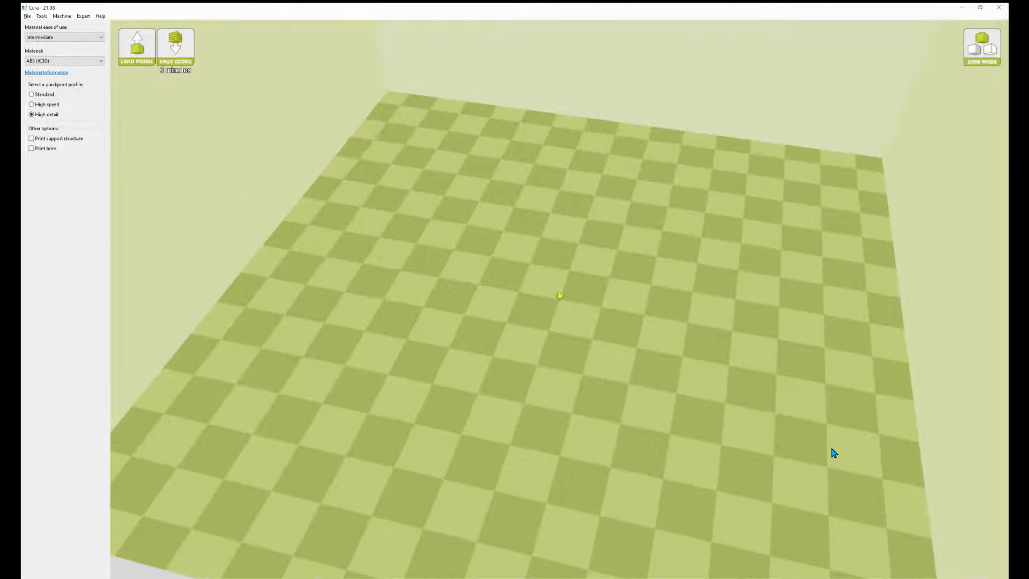
- Select the tiny Baymax model and enlarge it with the Scale tool
click(137, 46)
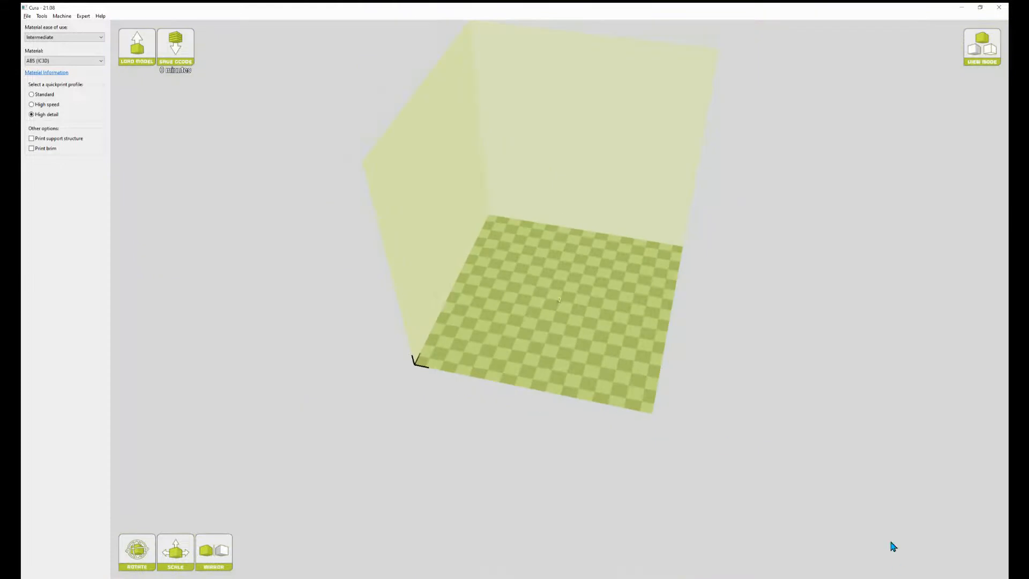
mouse_move(854, 413)
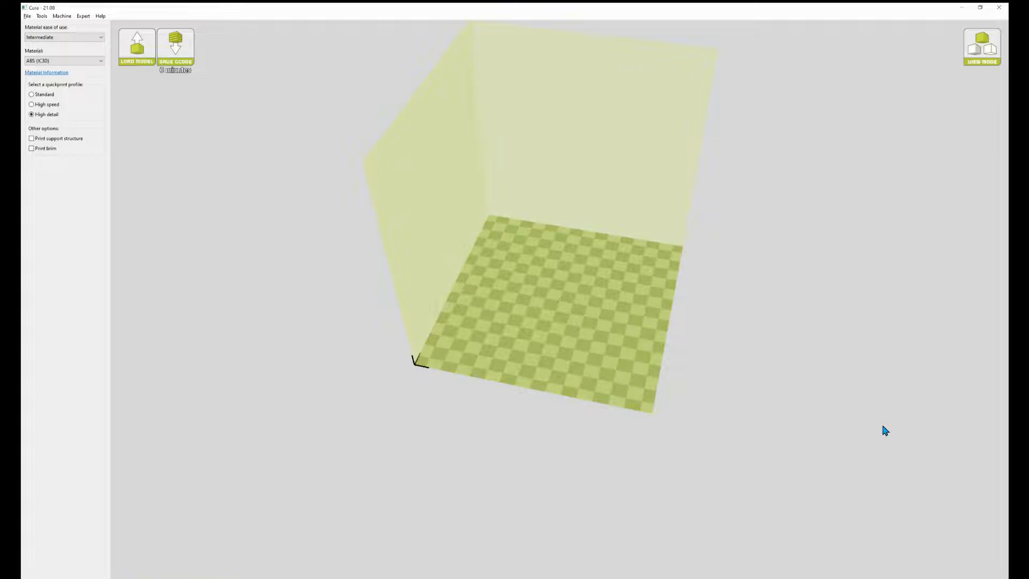
click(137, 43)
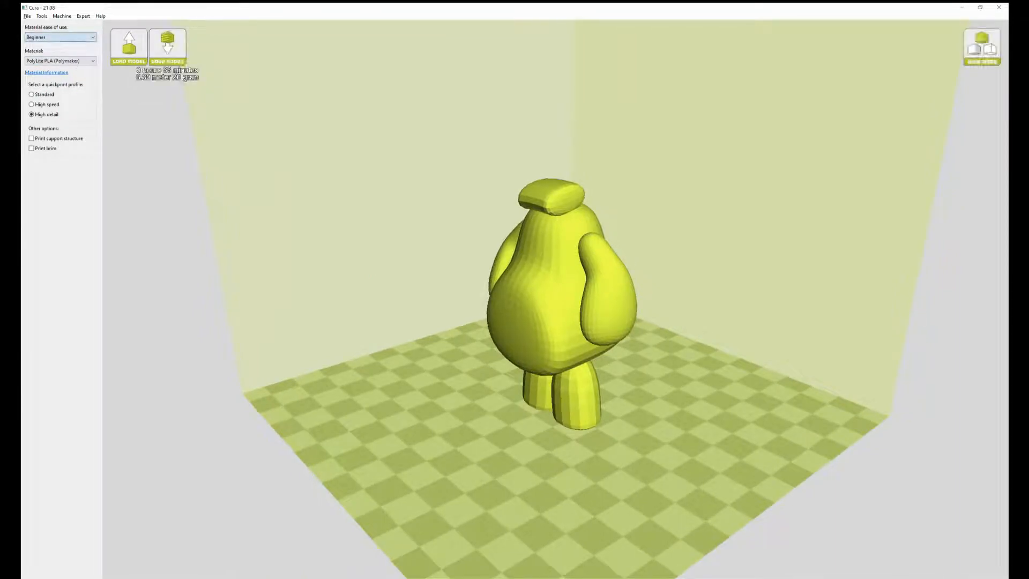
- Switch to Intermediate ABS settings and enable support structure and brim
click(61, 37)
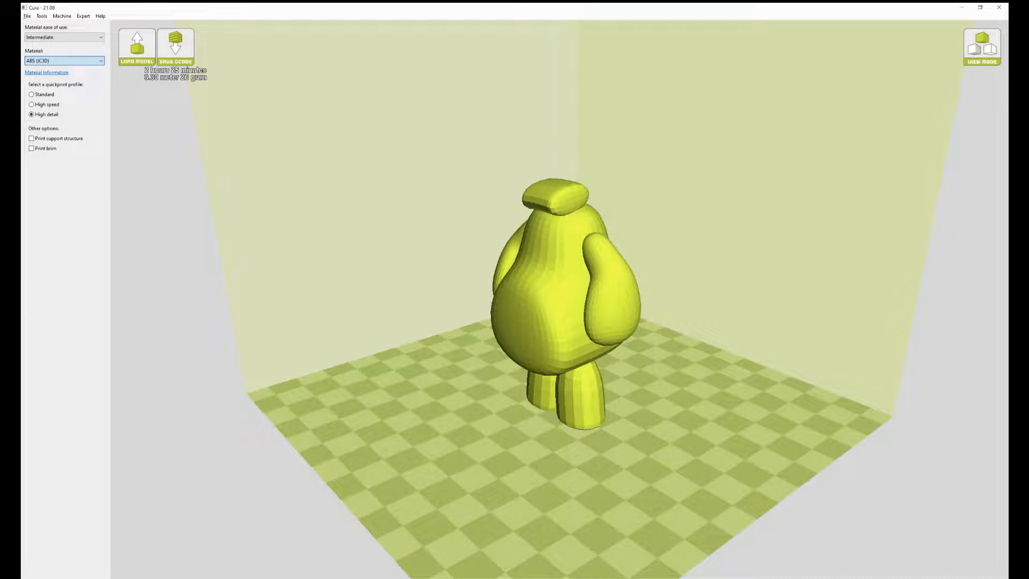
click(175, 46)
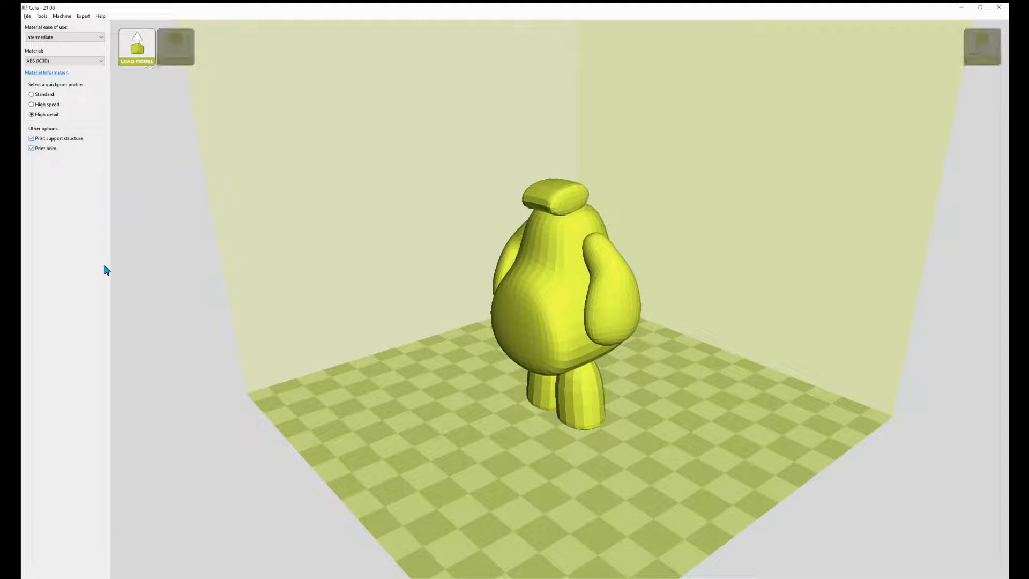
- Switch the view mode to Layers to show the sliced Baymax toolpath
click(176, 47)
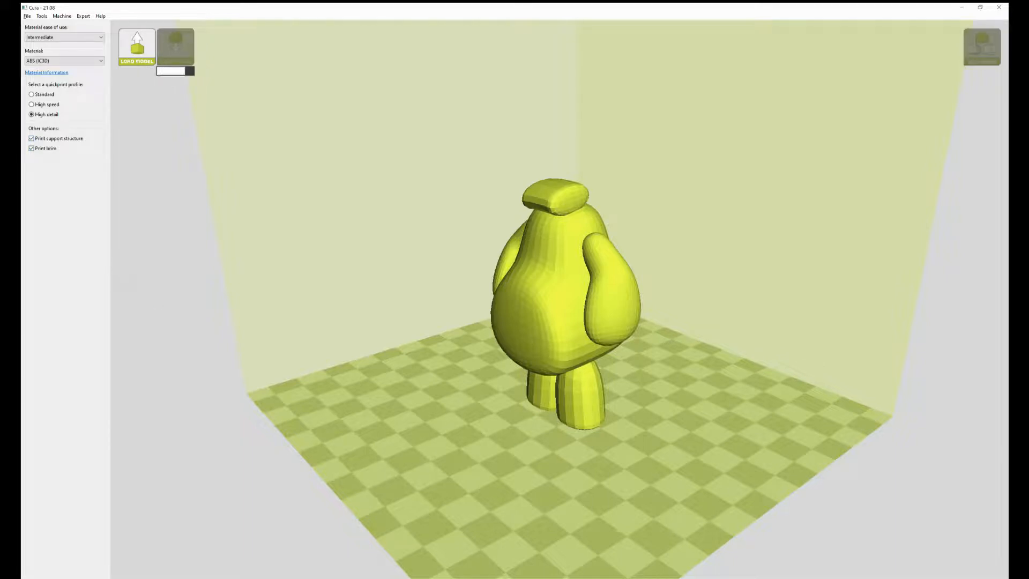
click(175, 47)
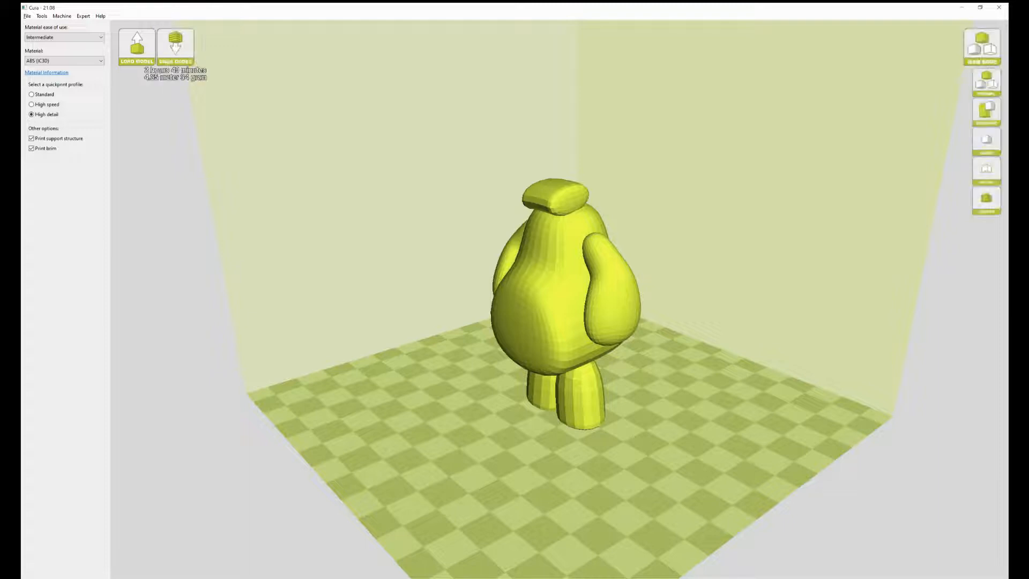
click(983, 198)
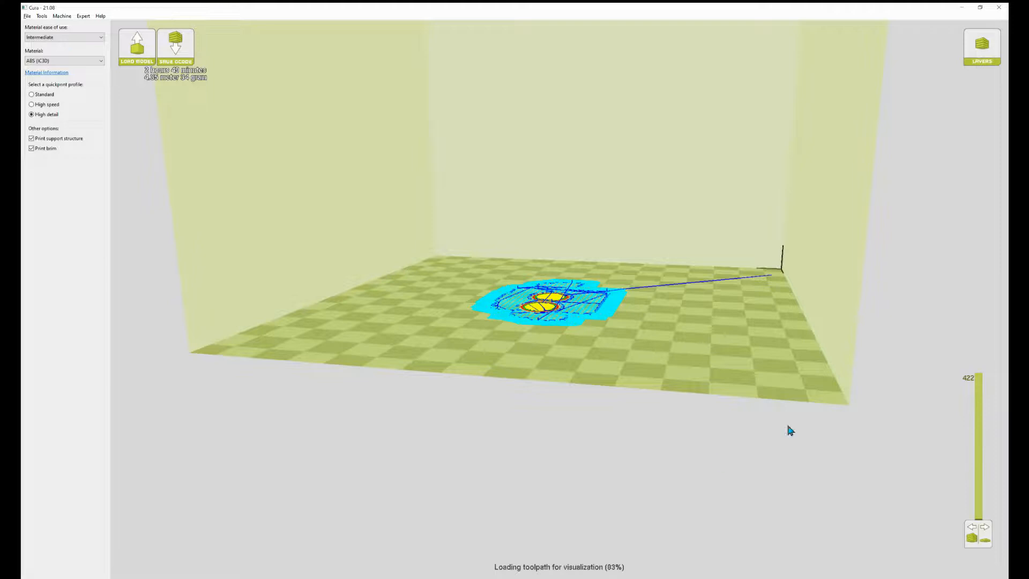
mouse_move(163, 320)
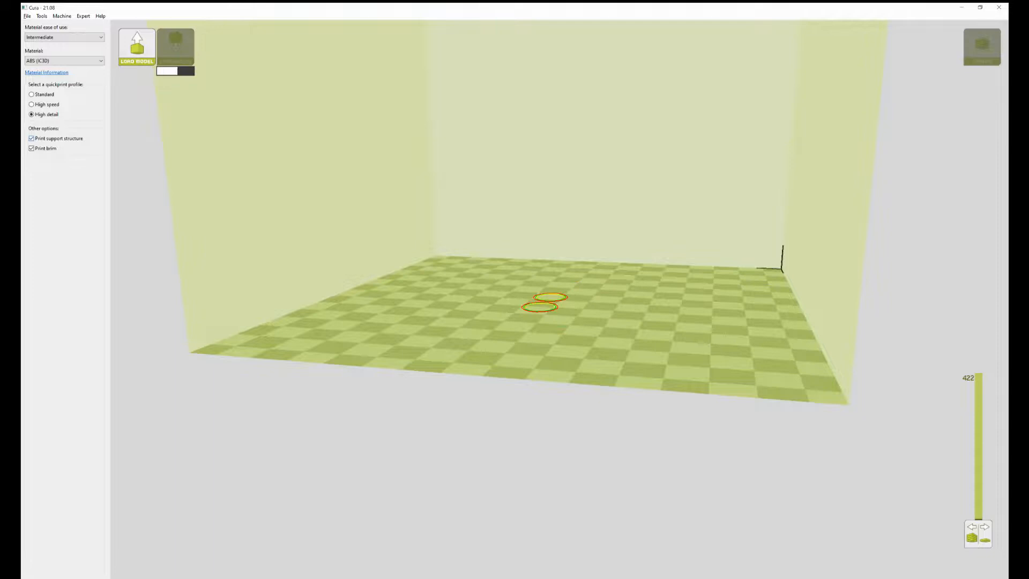
- Inspect all 422 sliced layers, then start saving big-hero-6-3d-print-stl.gcode
click(543, 303)
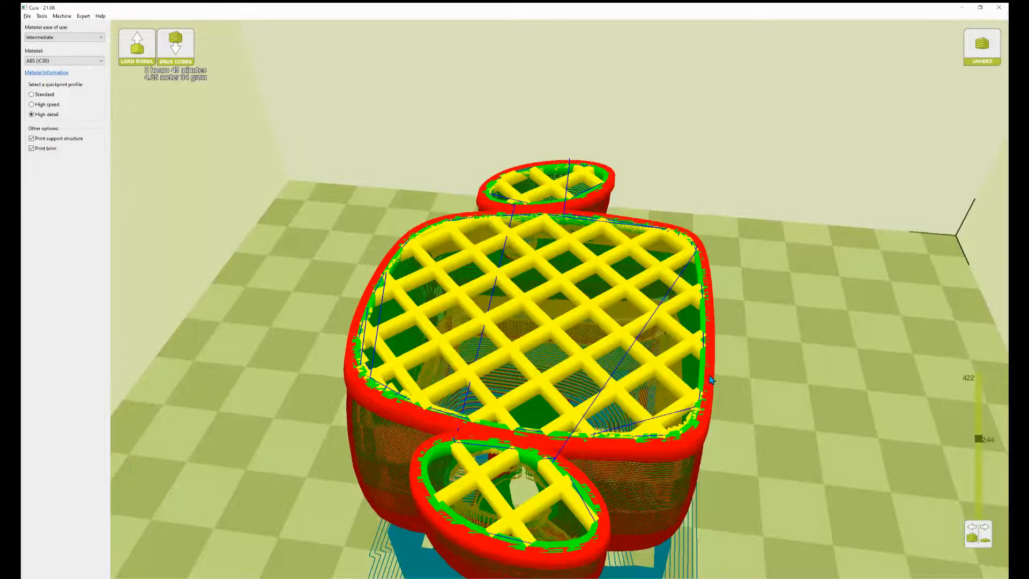
mouse_move(838, 430)
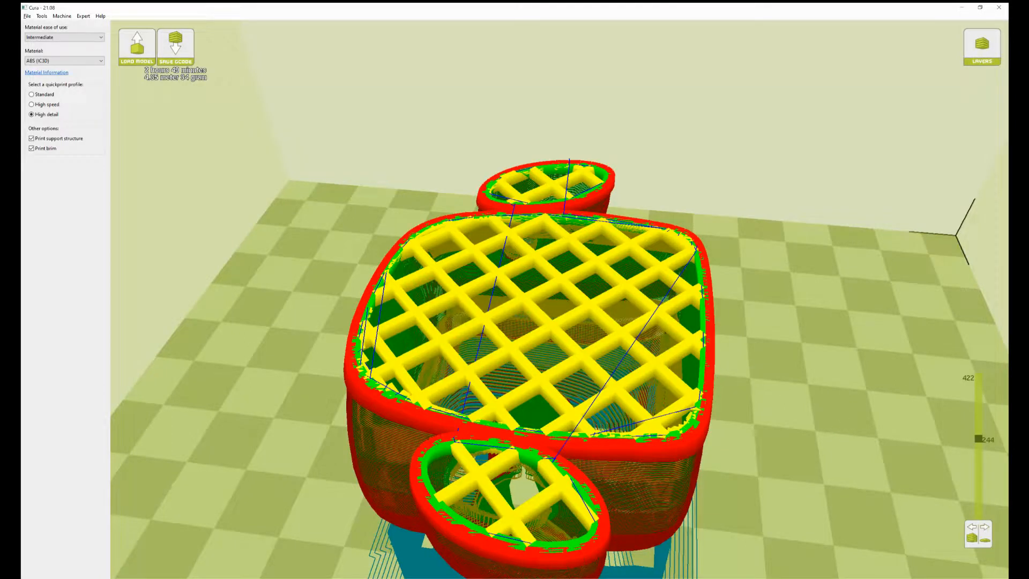
mouse_move(103, 76)
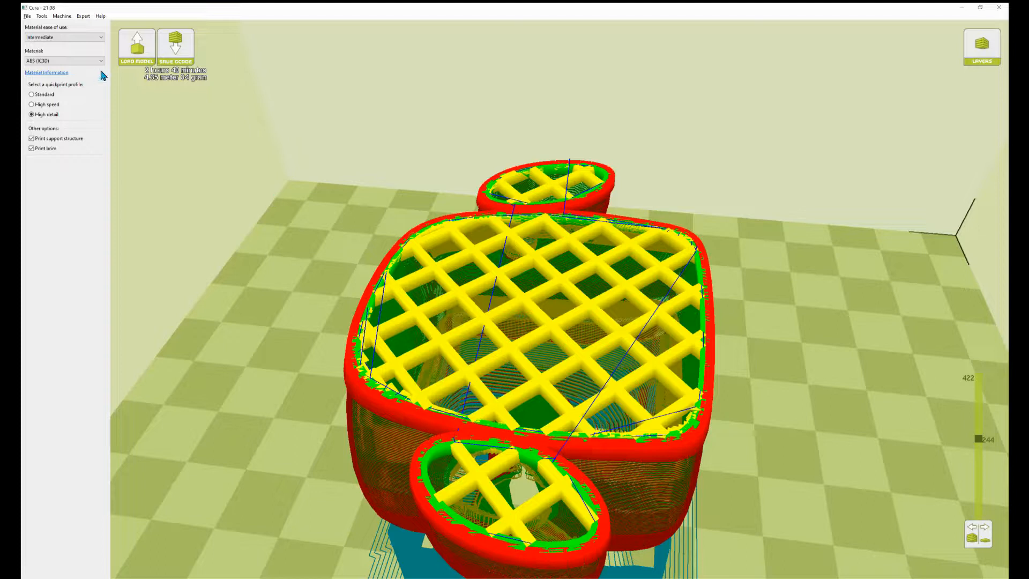
mouse_move(979, 559)
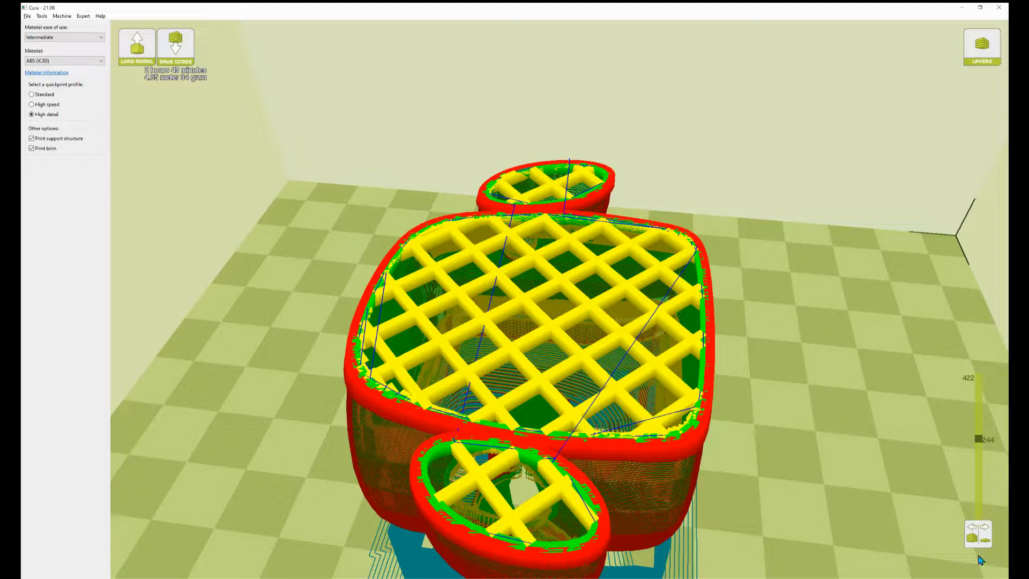
mouse_move(814, 481)
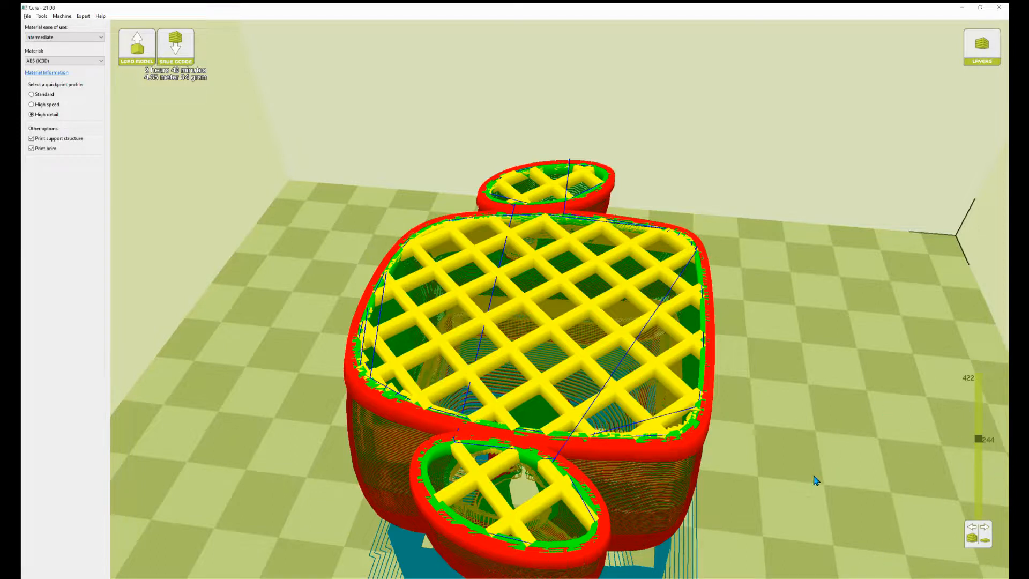
mouse_move(786, 433)
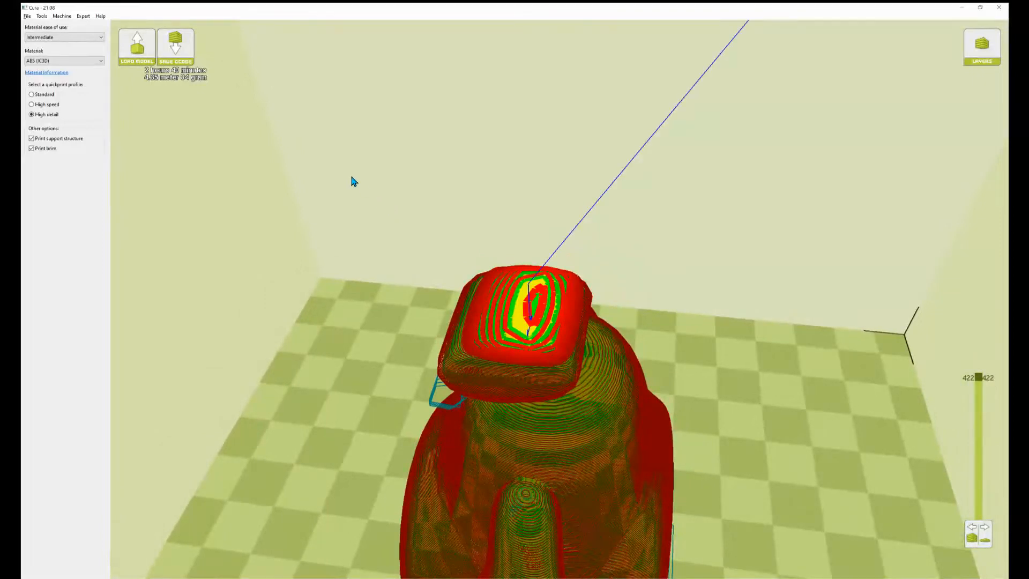
mouse_move(305, 135)
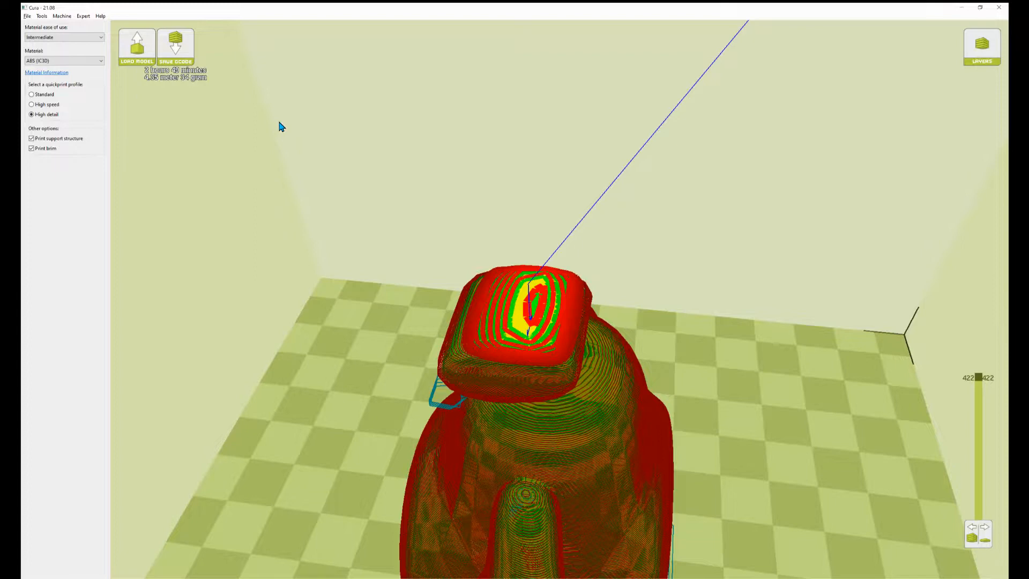
mouse_move(609, 305)
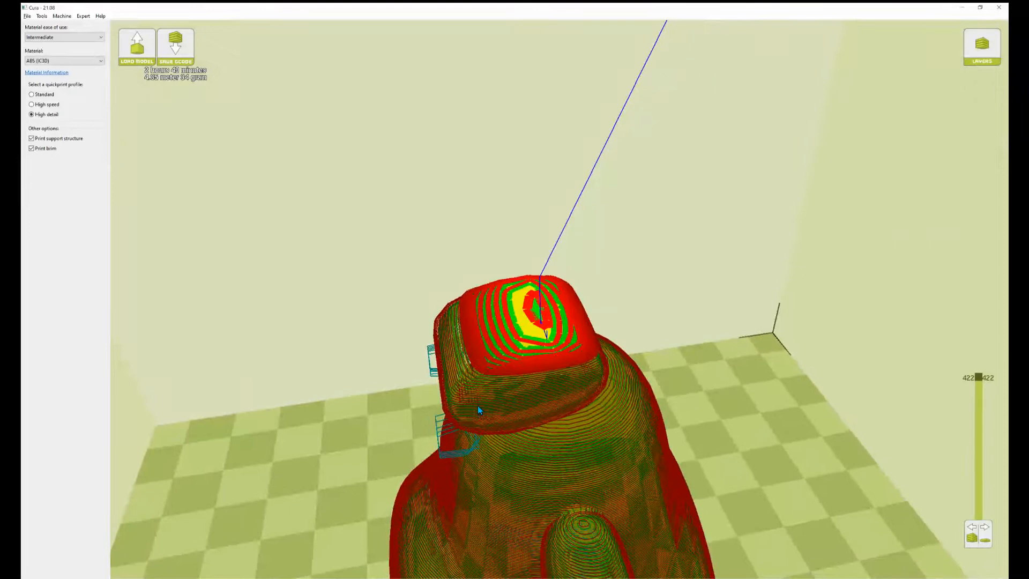
mouse_move(255, 88)
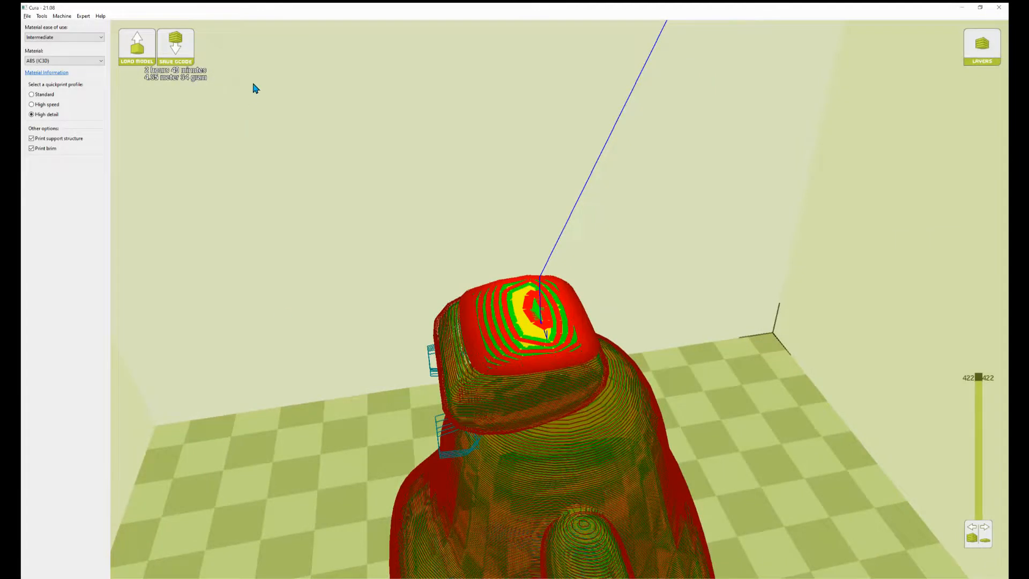
click(174, 46)
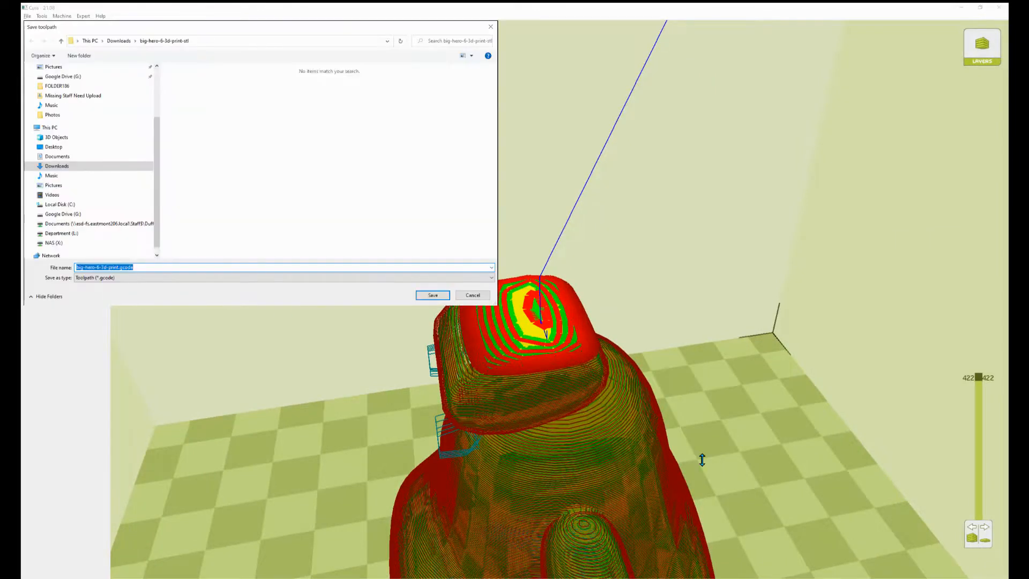
- Cancel the Downloads save dialog and choose saving to a removable drive
click(432, 295)
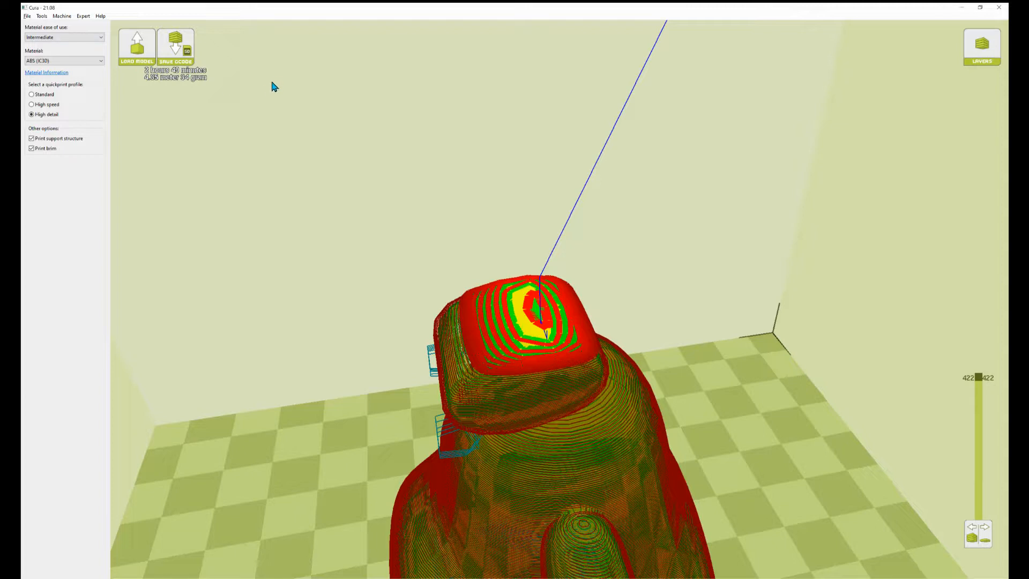
click(175, 43)
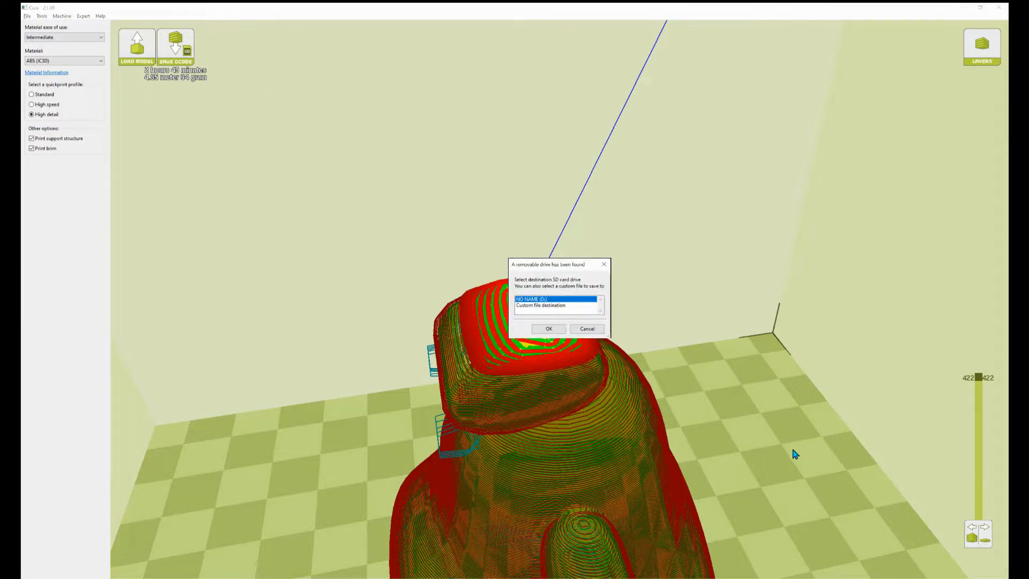
mouse_move(790, 454)
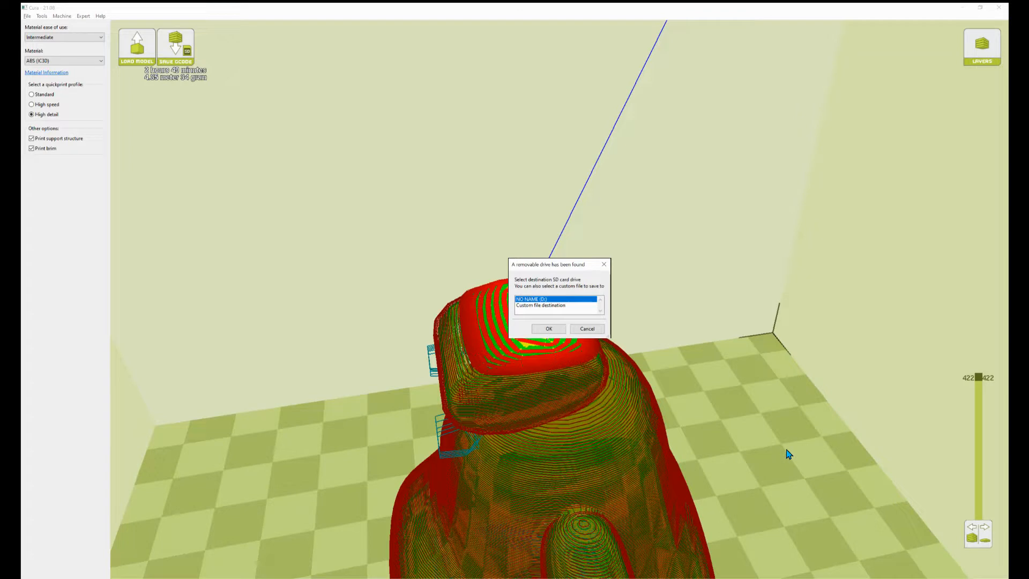
mouse_move(810, 497)
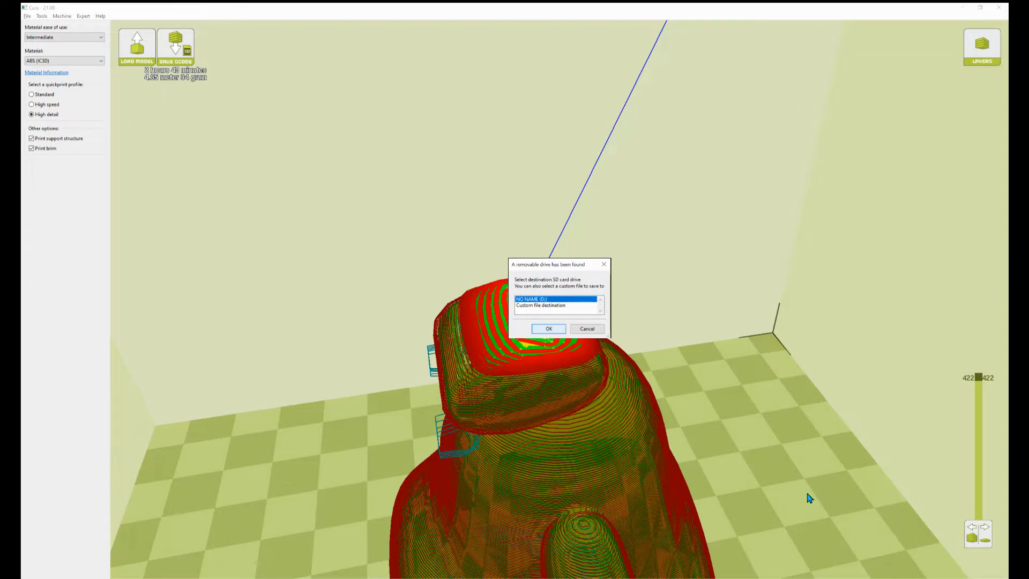
- Confirm the NO NAME (D:) SD card as the G-code destination
click(548, 328)
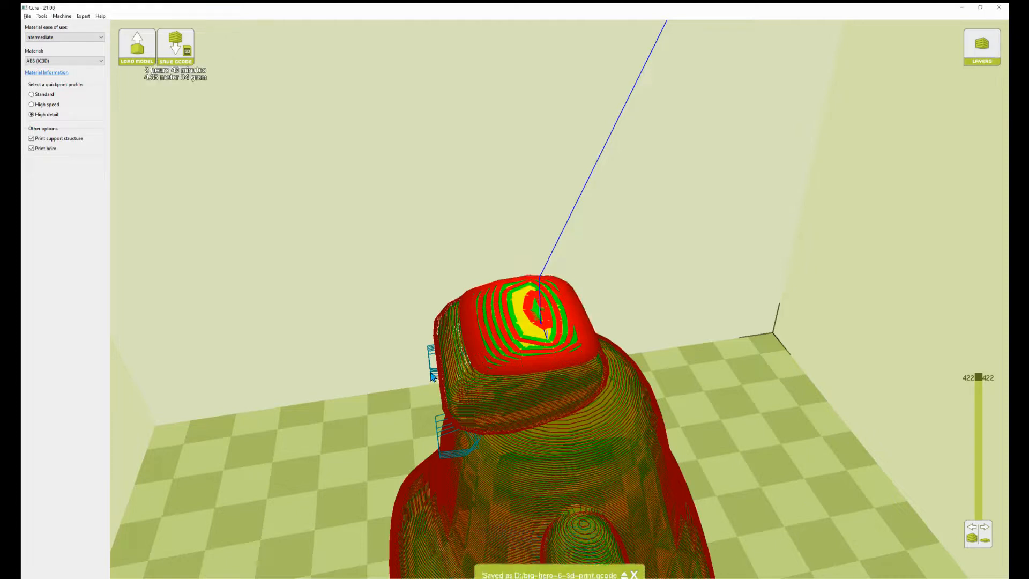